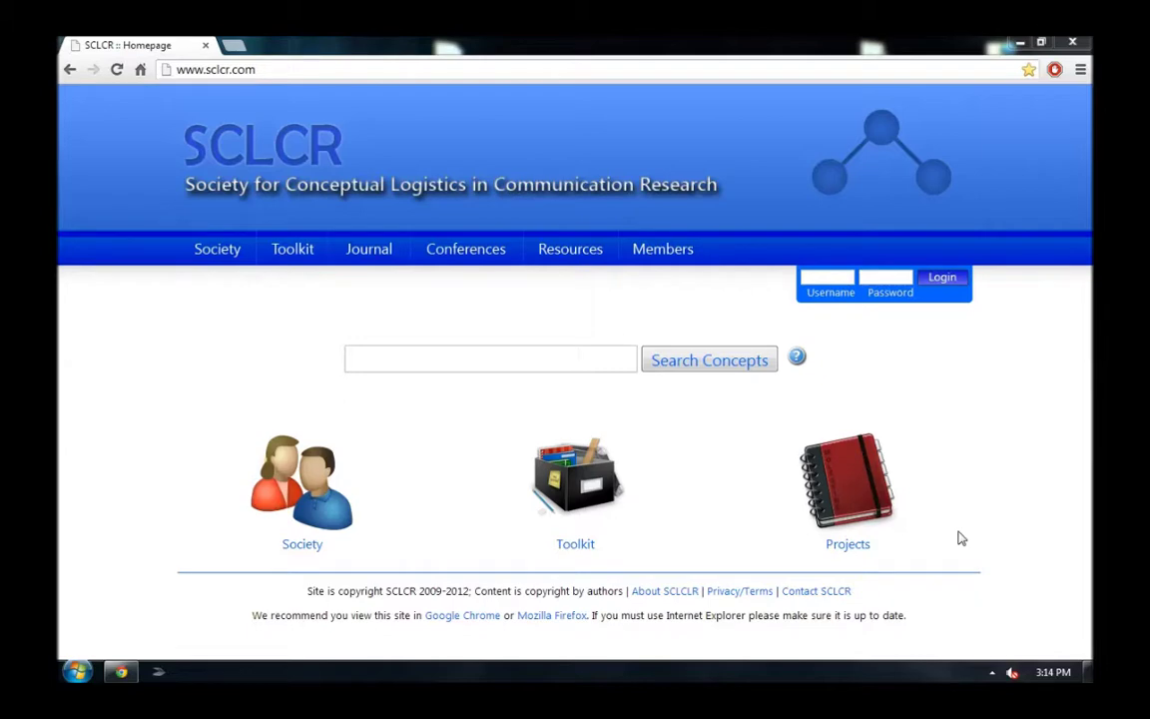
mouse_move(547, 307)
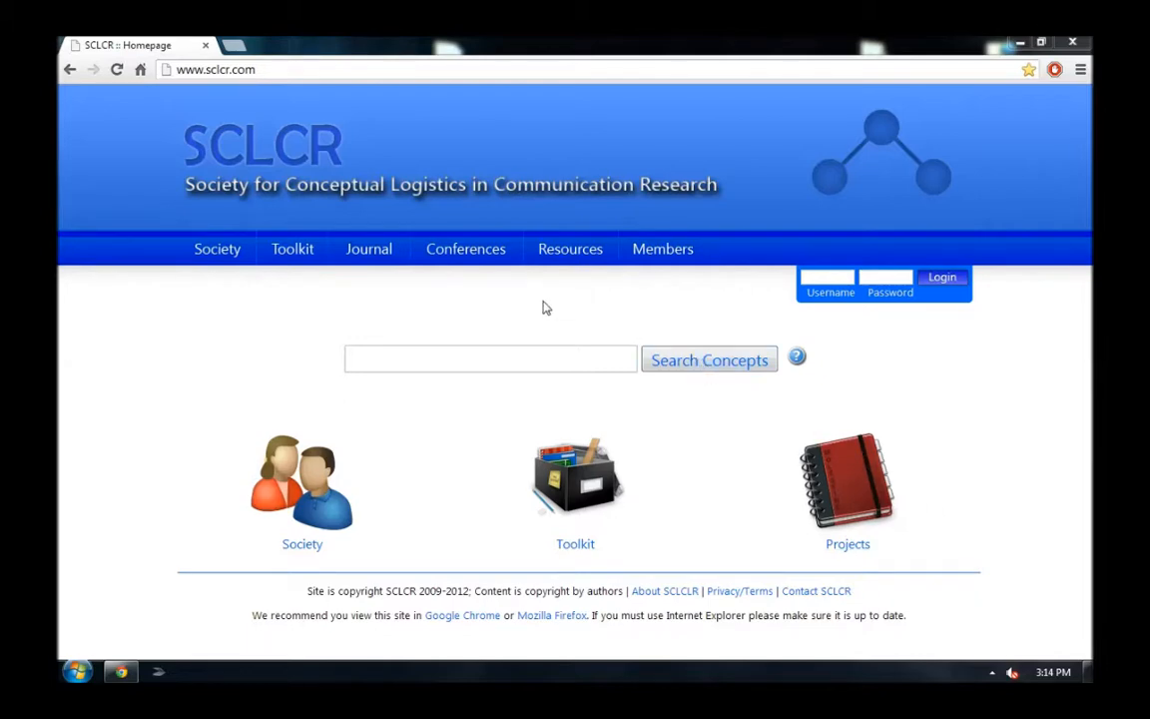
mouse_move(463, 308)
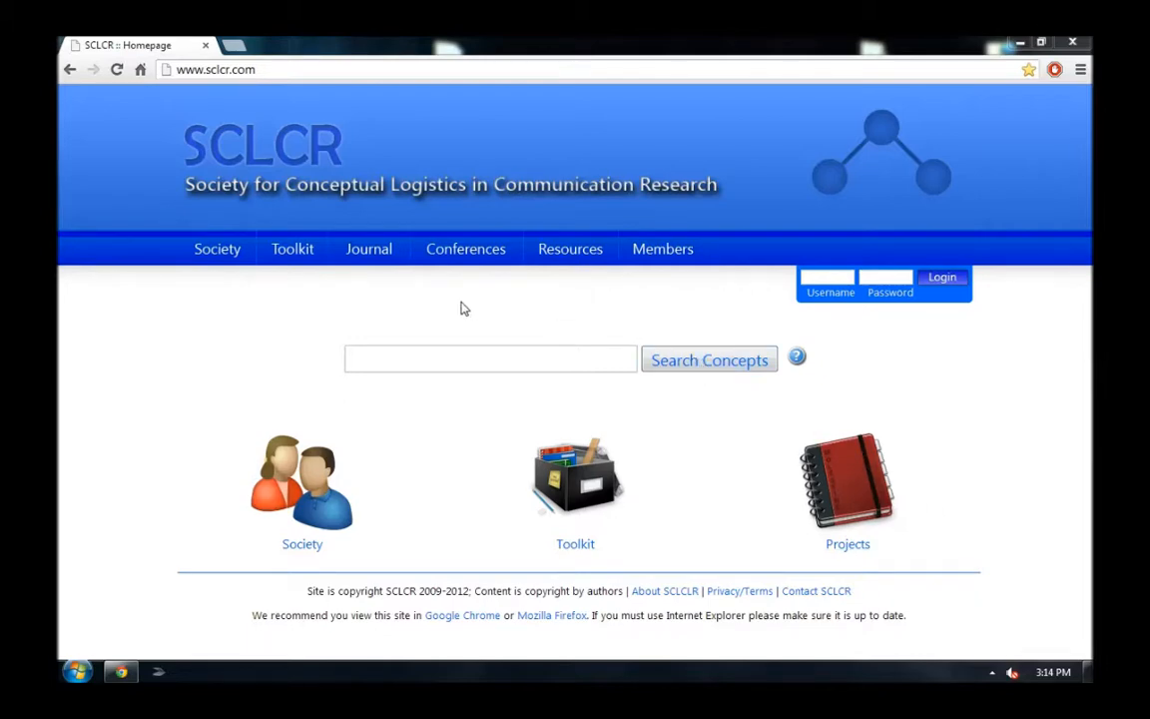
mouse_move(238, 274)
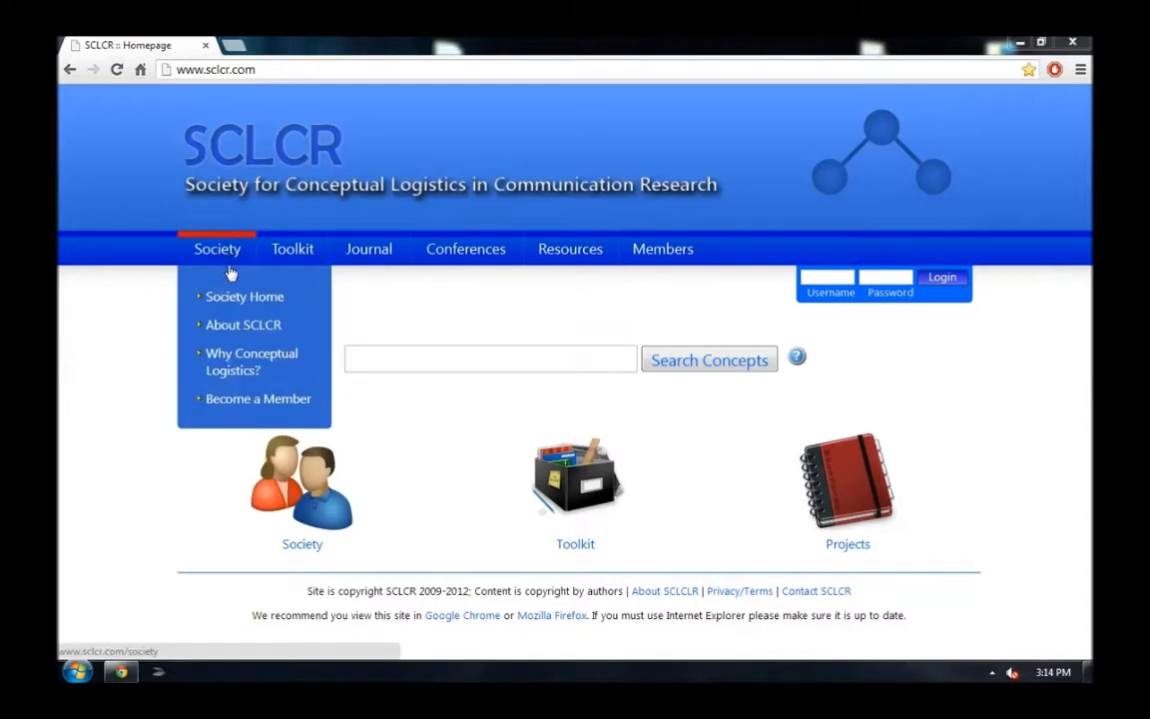
mouse_move(247, 403)
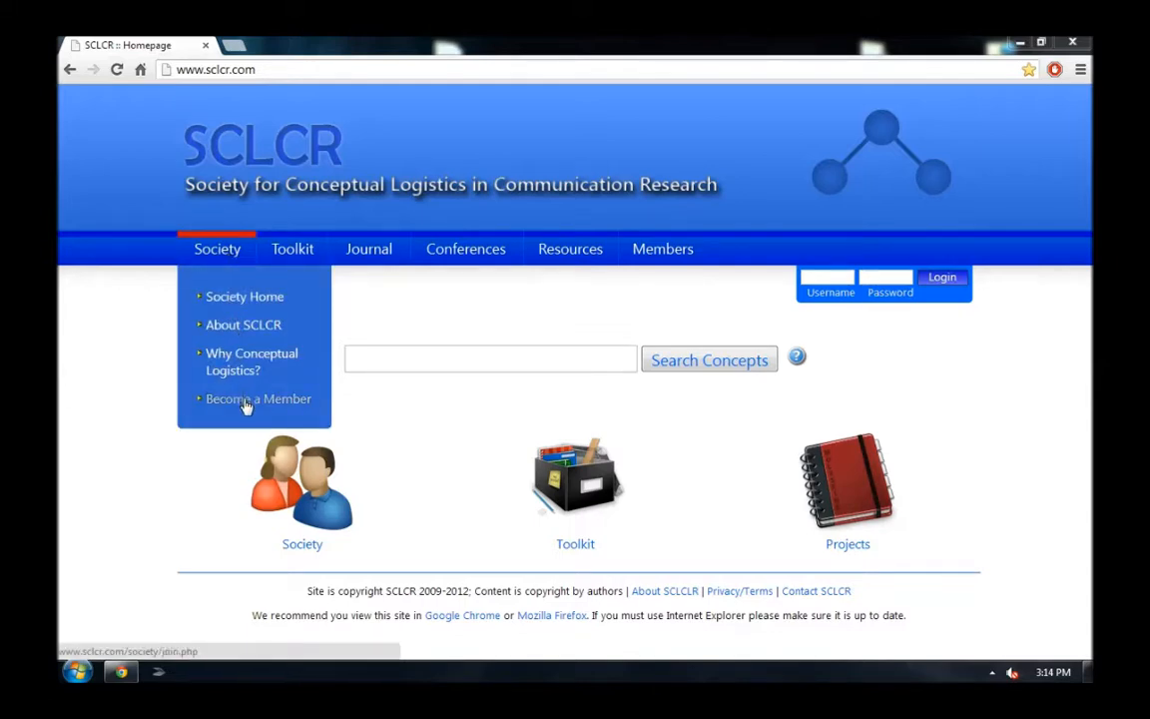
left_click(257, 400)
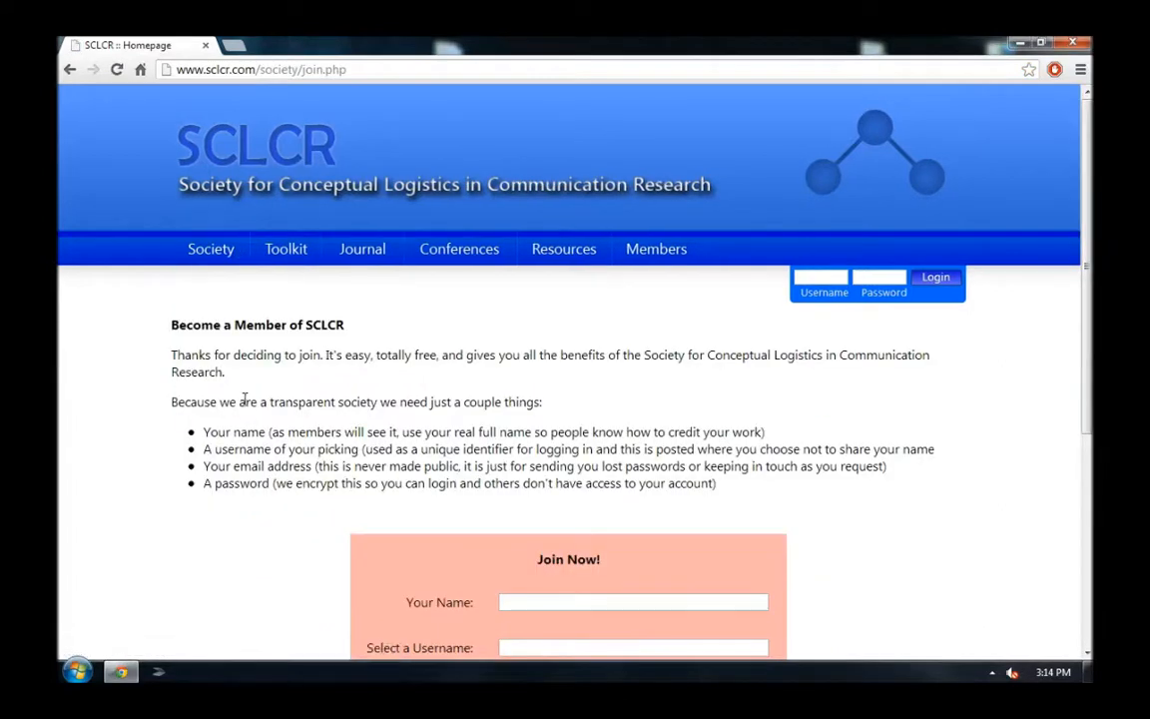
scroll("down", 3)
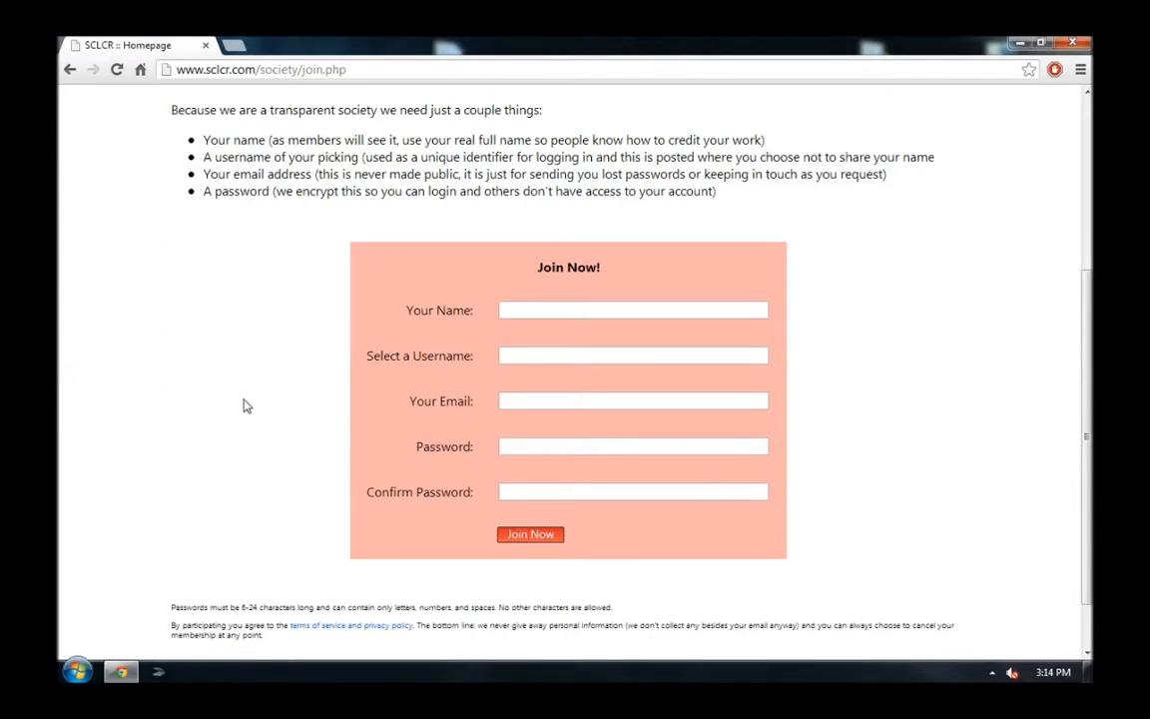
mouse_move(421, 270)
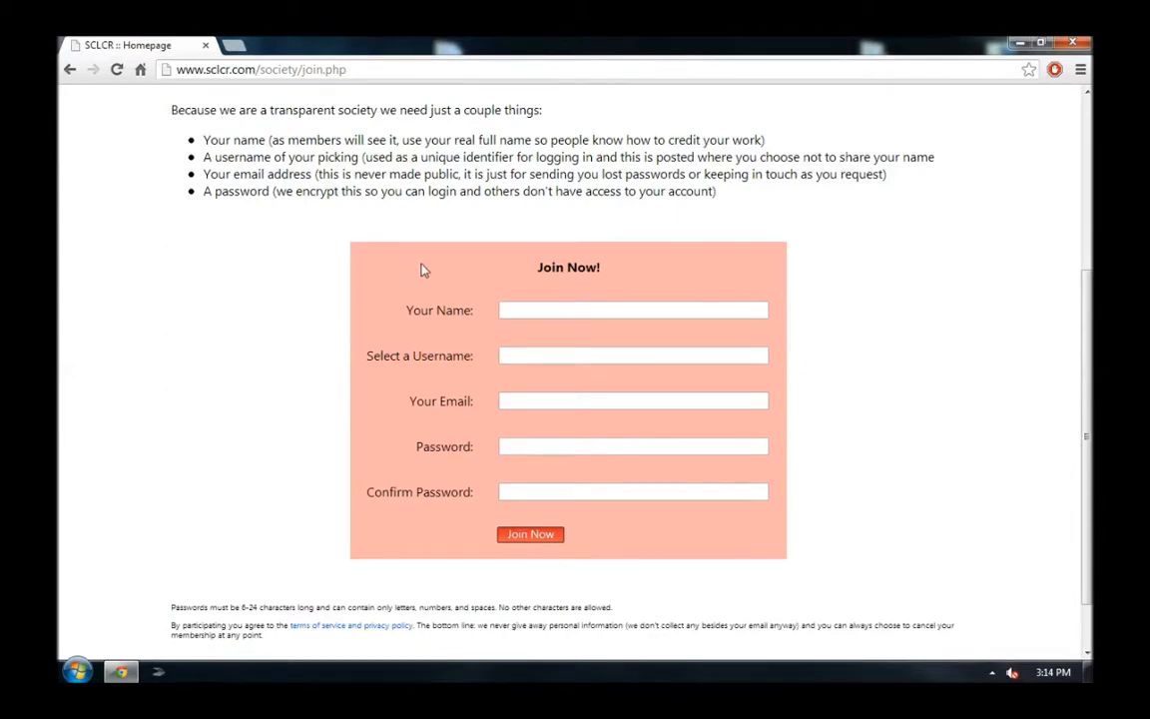
mouse_move(487, 275)
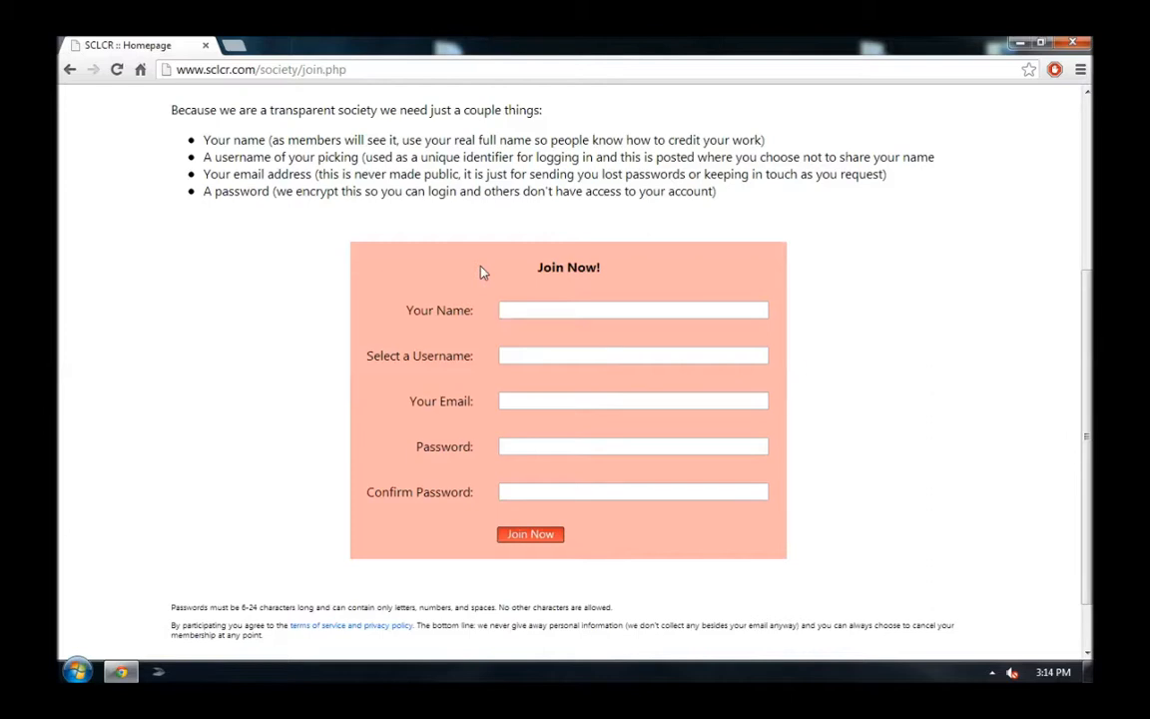
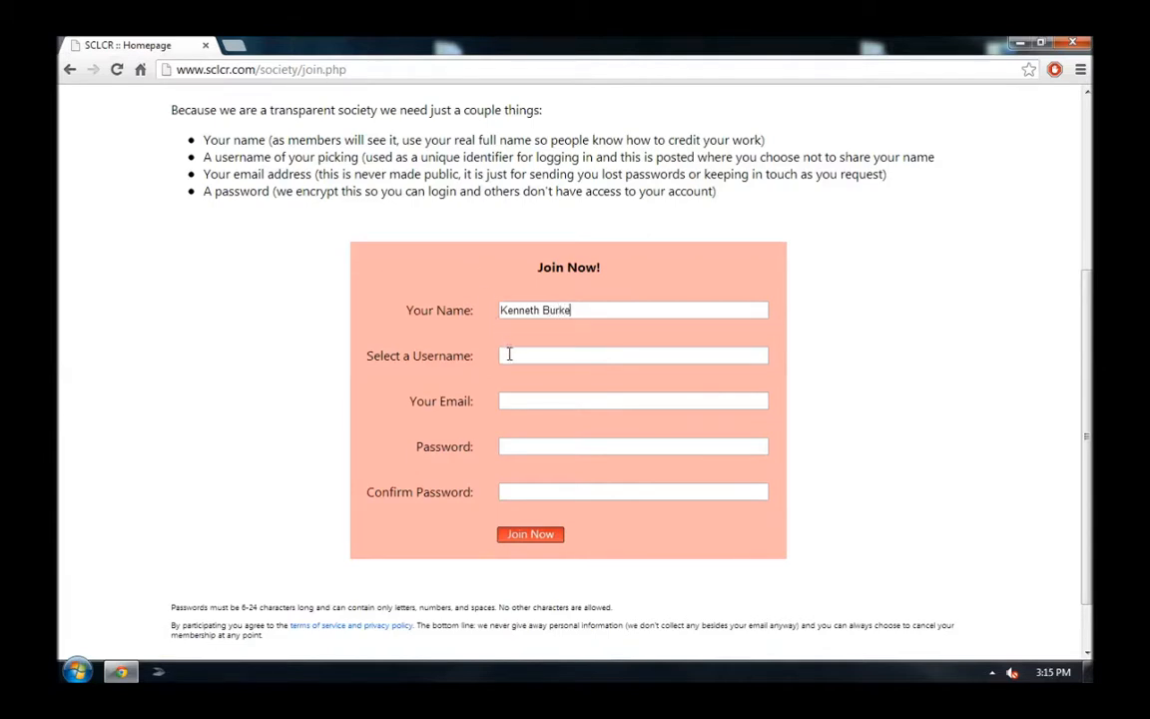
mouse_move(423, 260)
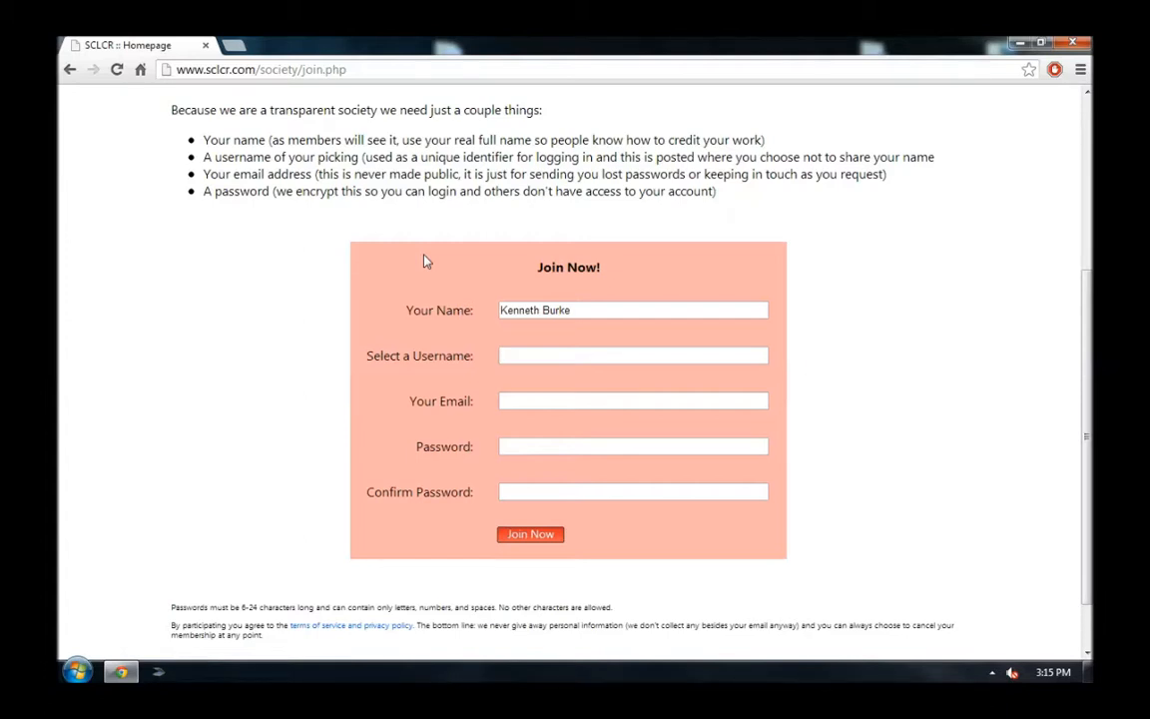
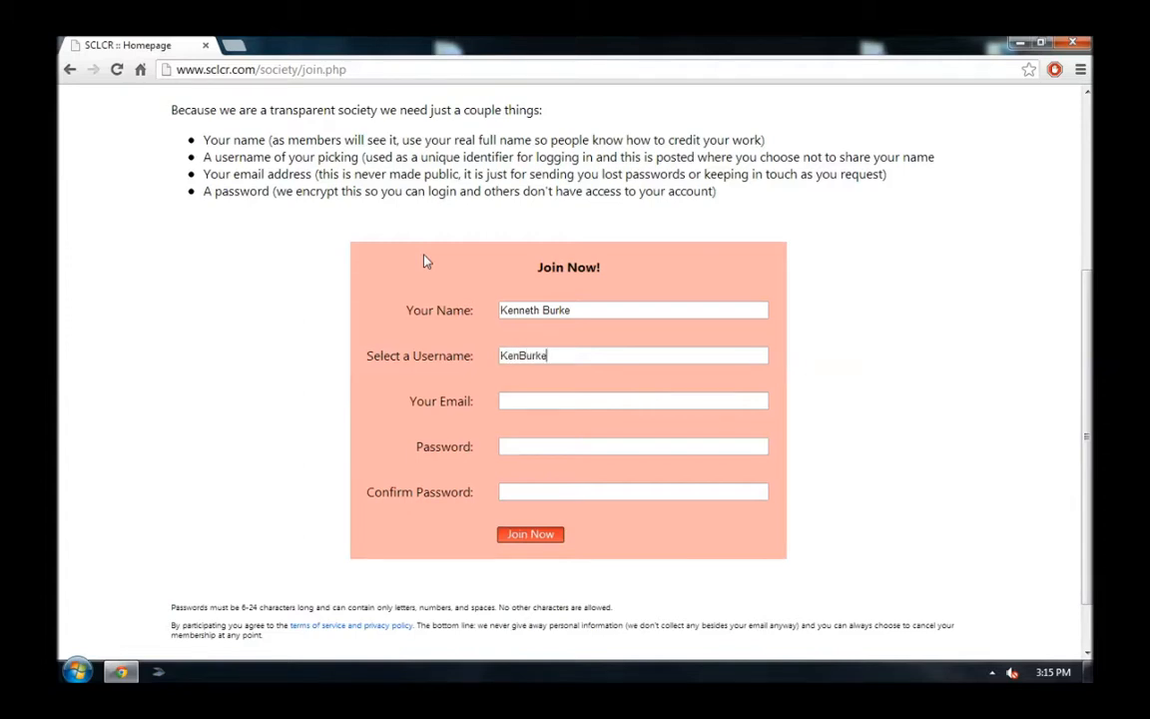
Enter the email address starting 'kenb' and fill in the matching passwords.
left_click(633, 399)
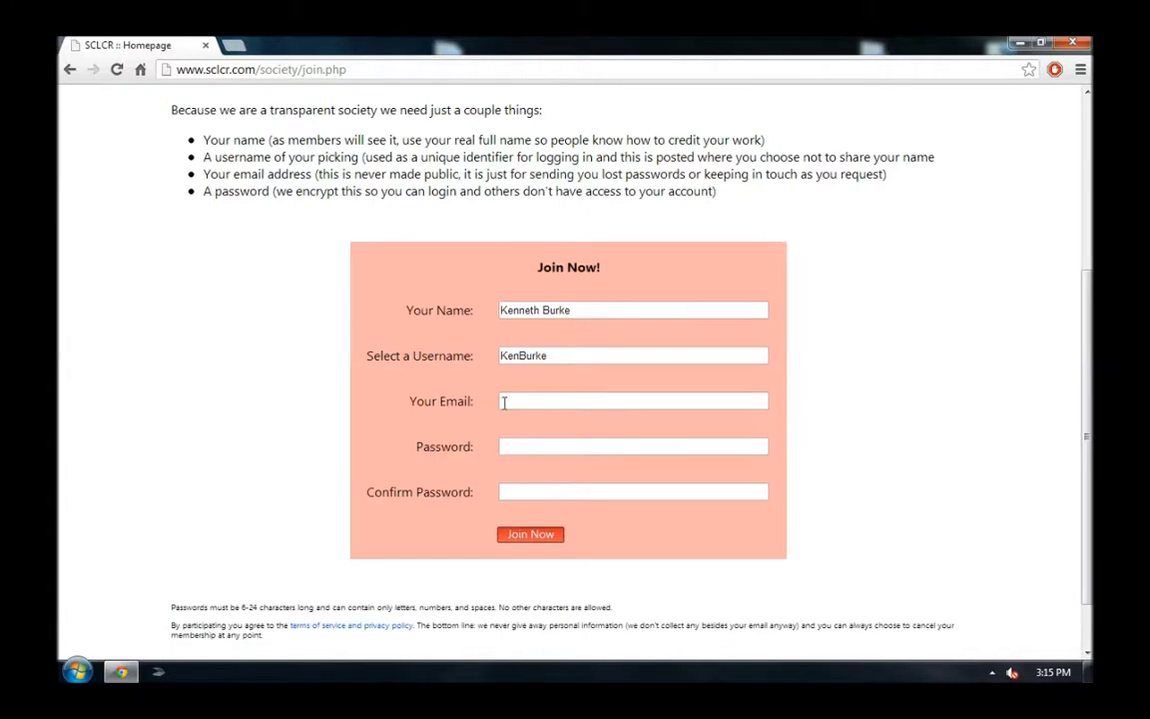
mouse_move(476, 380)
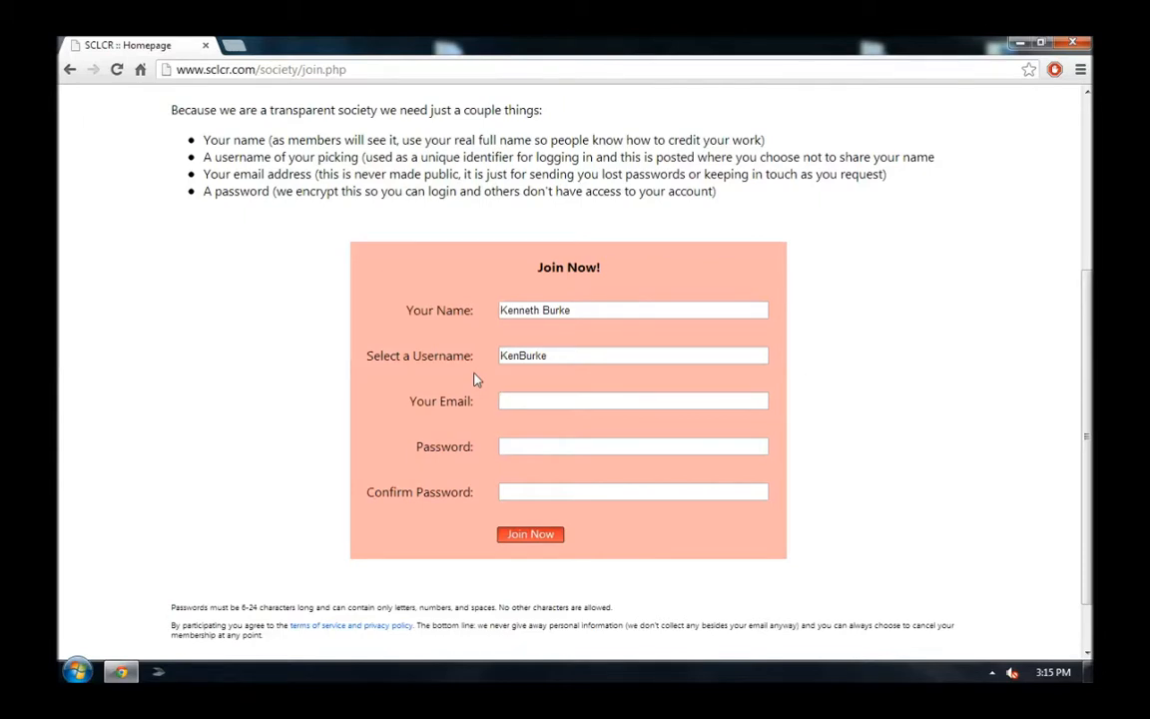
left_click(633, 399)
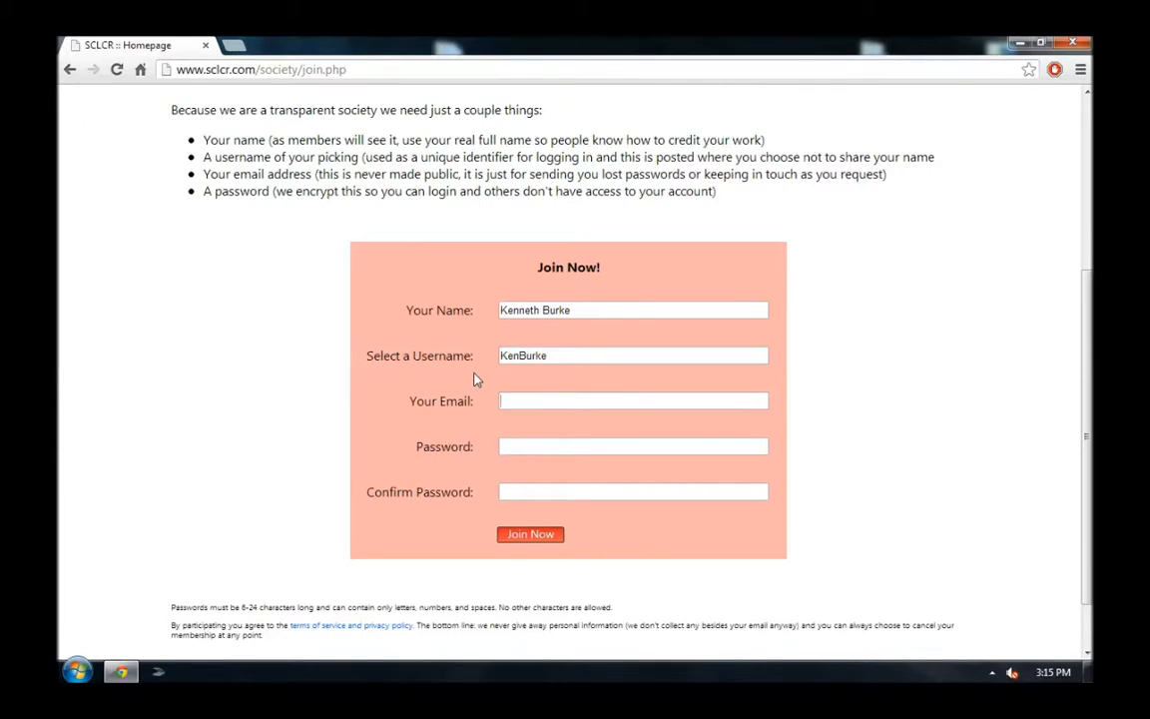
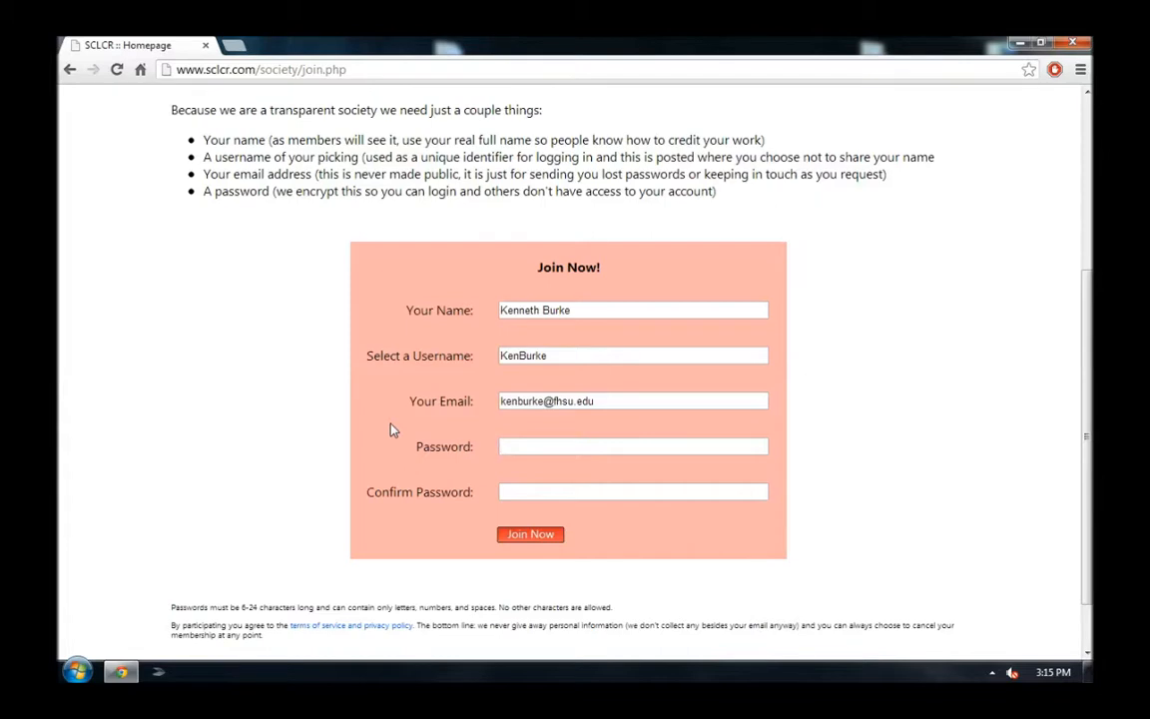
left_click(633, 447)
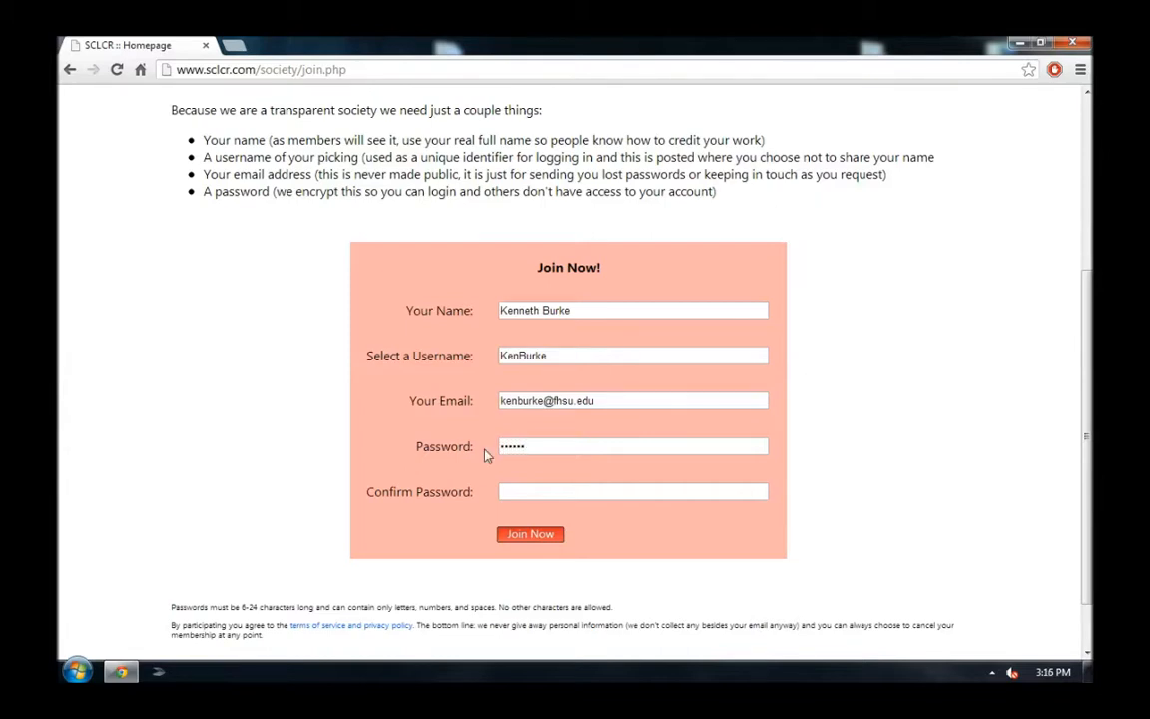
type("••")
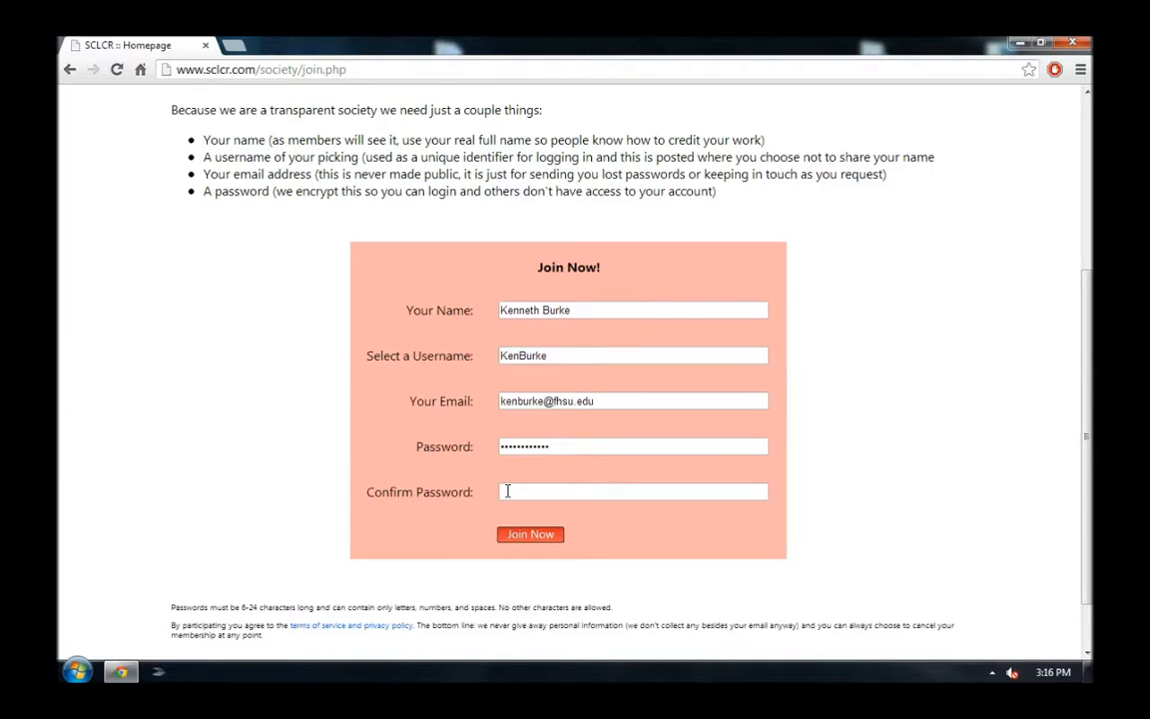
mouse_move(479, 481)
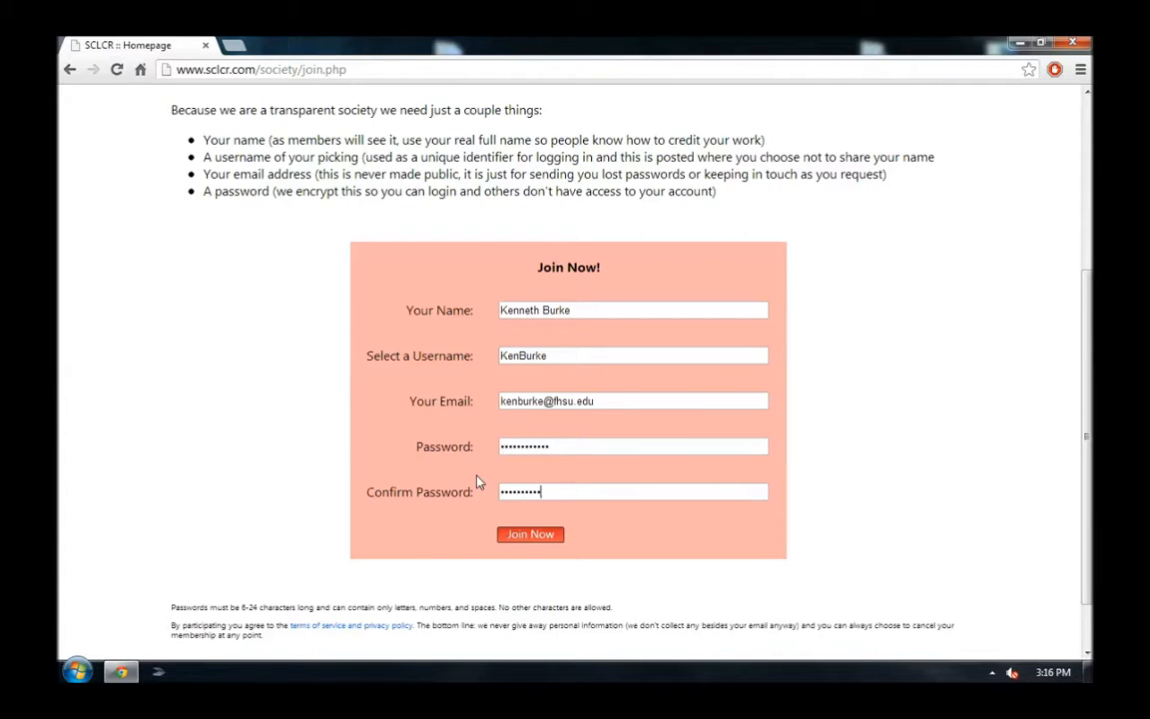
mouse_move(483, 495)
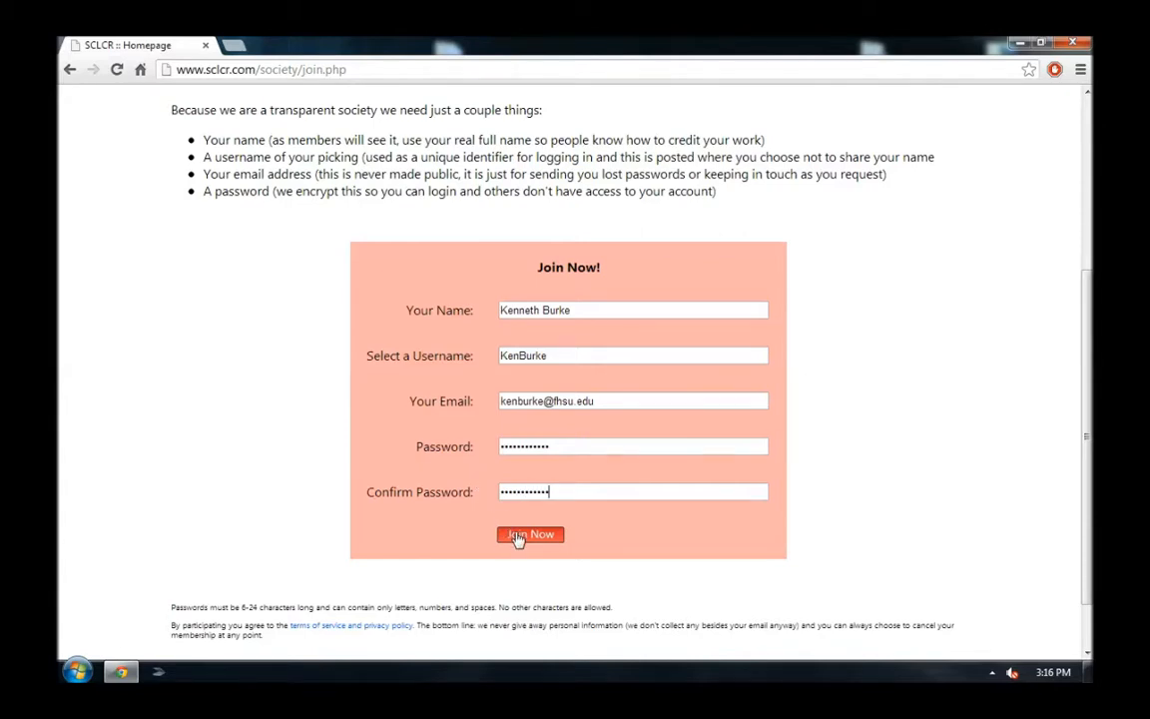
Submit the registration with Join Now, reaching the New Member Created page.
left_click(531, 535)
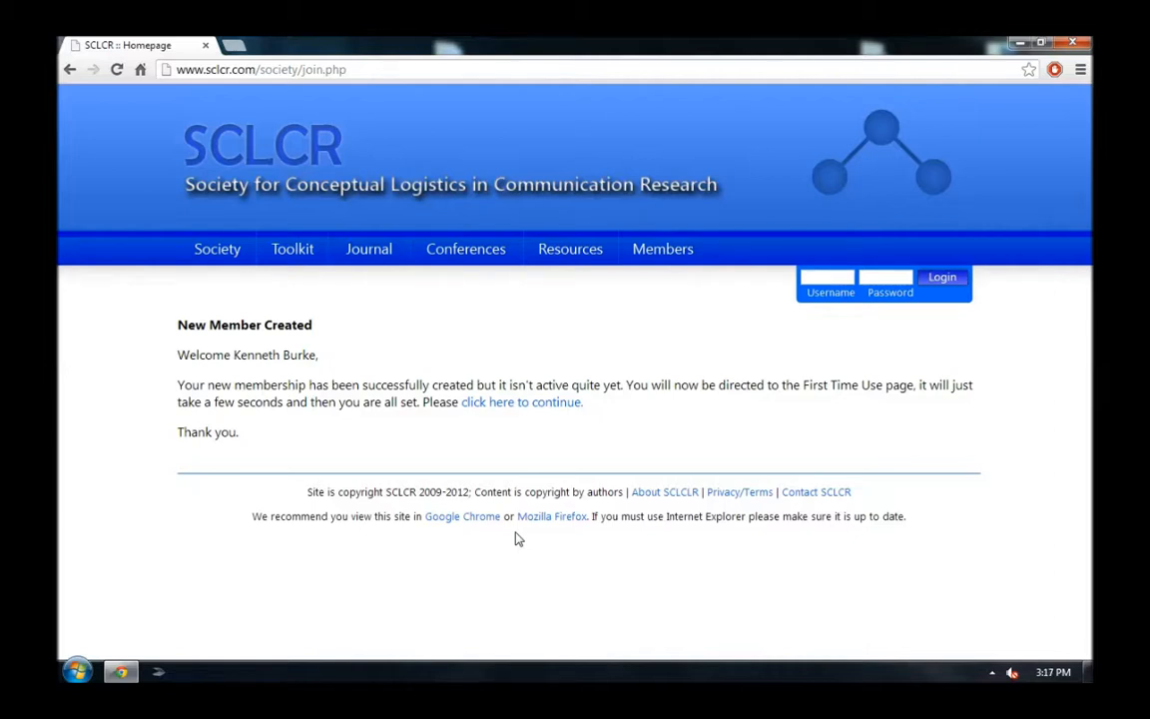
mouse_move(519, 464)
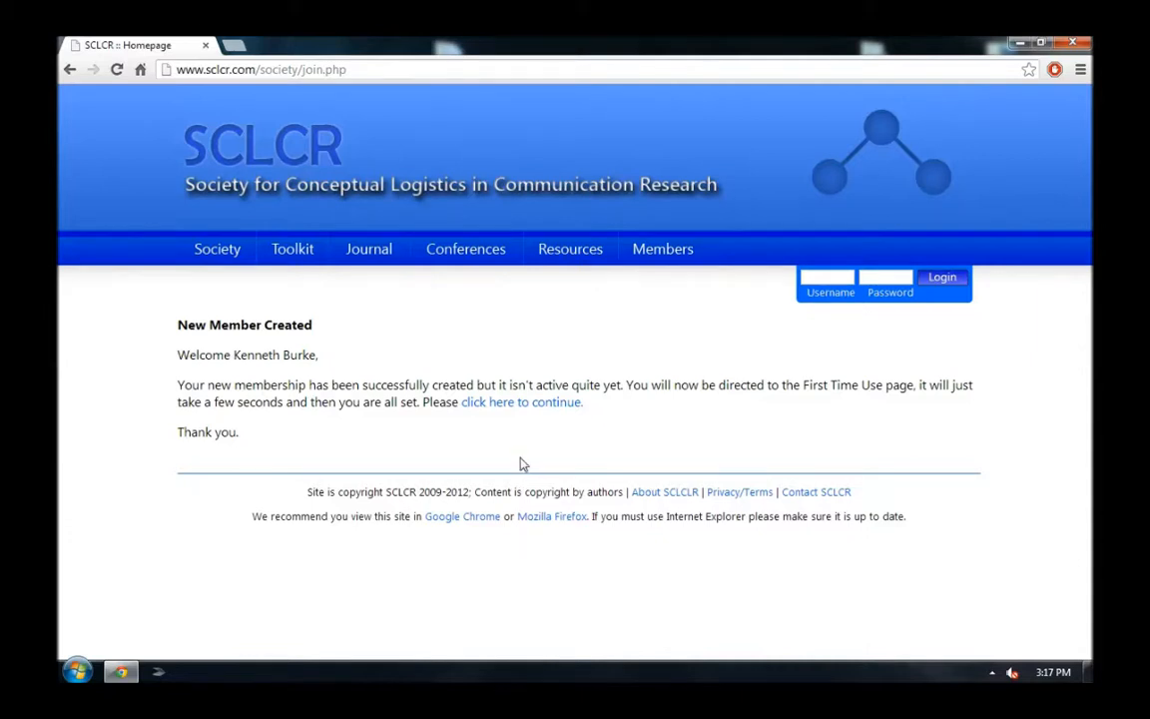
mouse_move(522, 402)
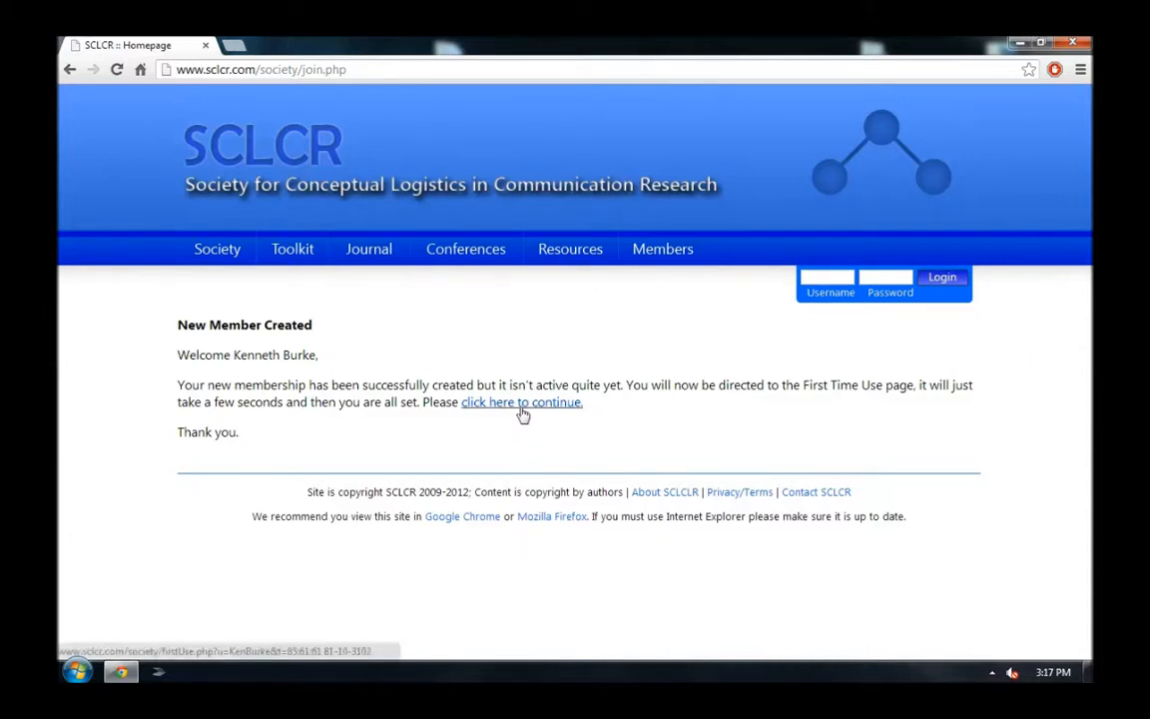
left_click(519, 401)
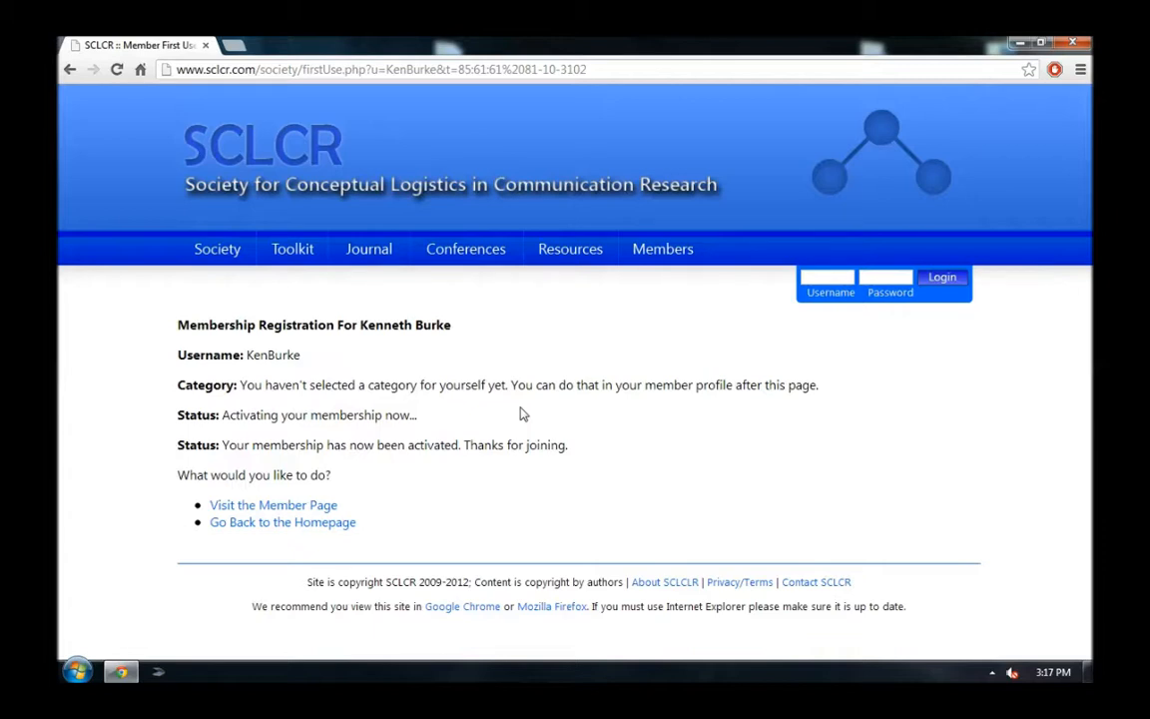
mouse_move(347, 527)
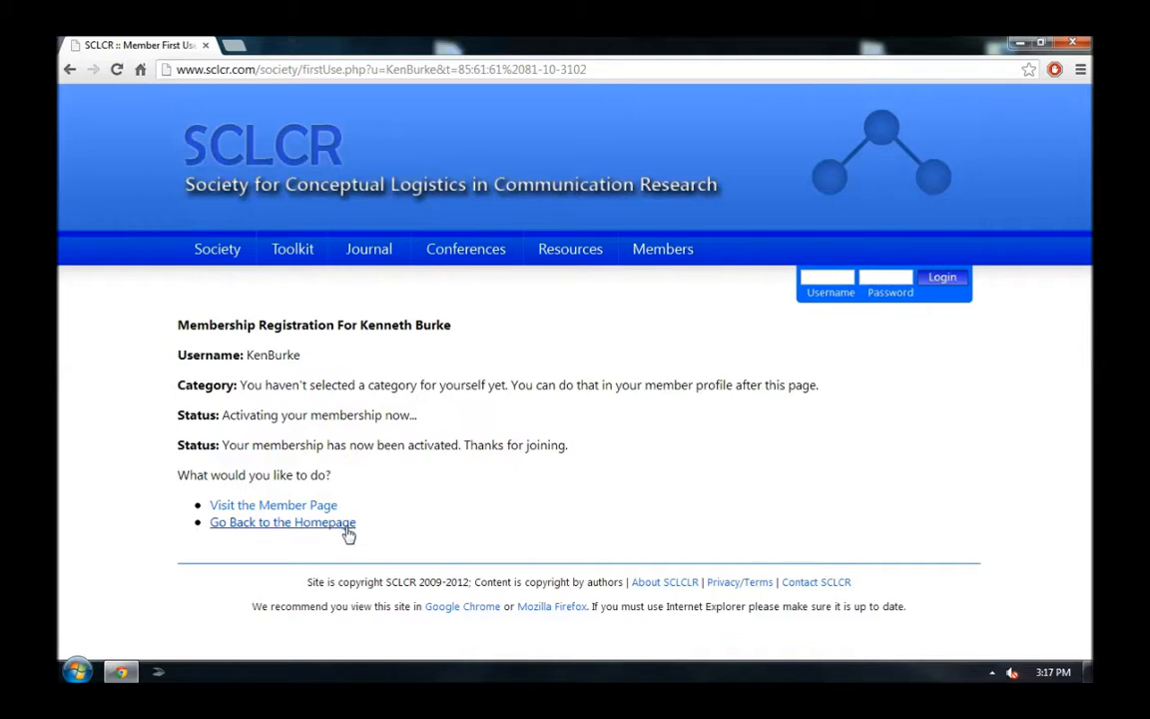
left_click(284, 521)
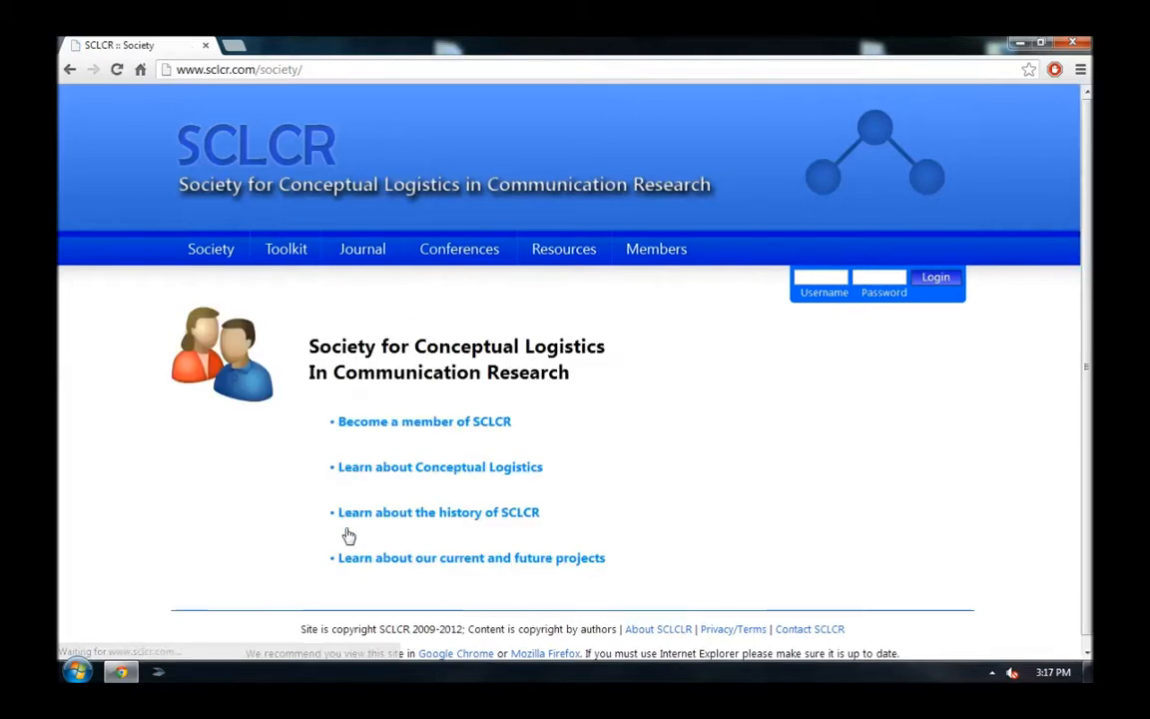
mouse_move(649, 495)
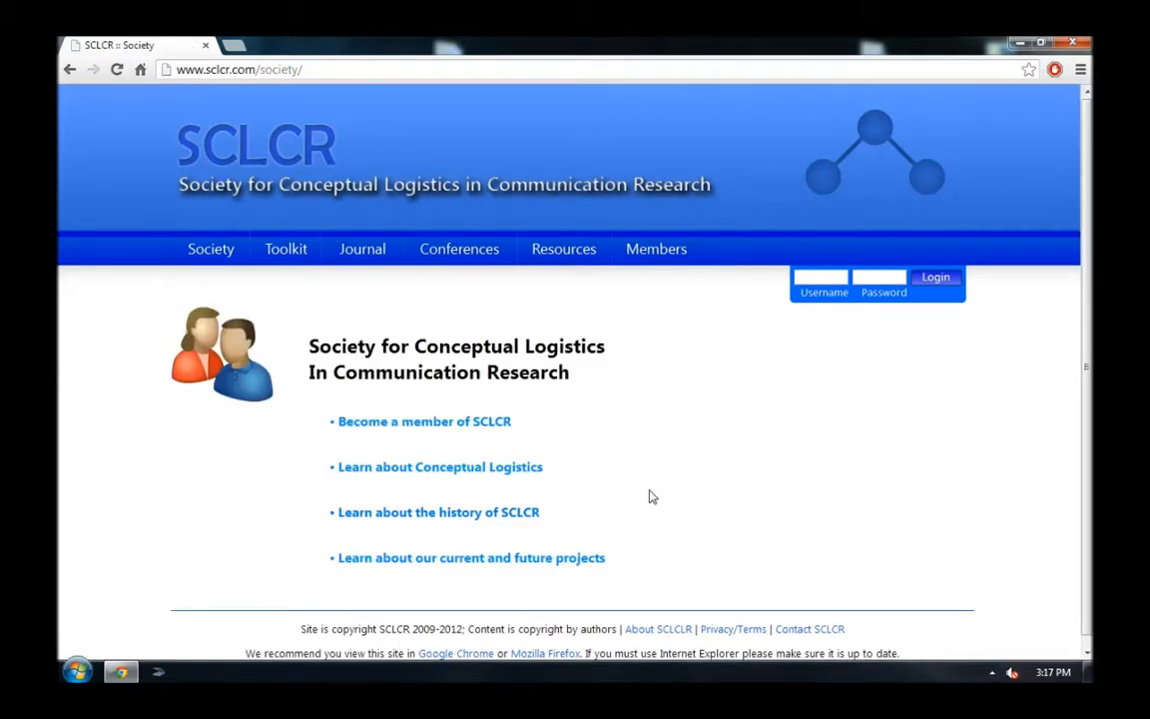
mouse_move(726, 383)
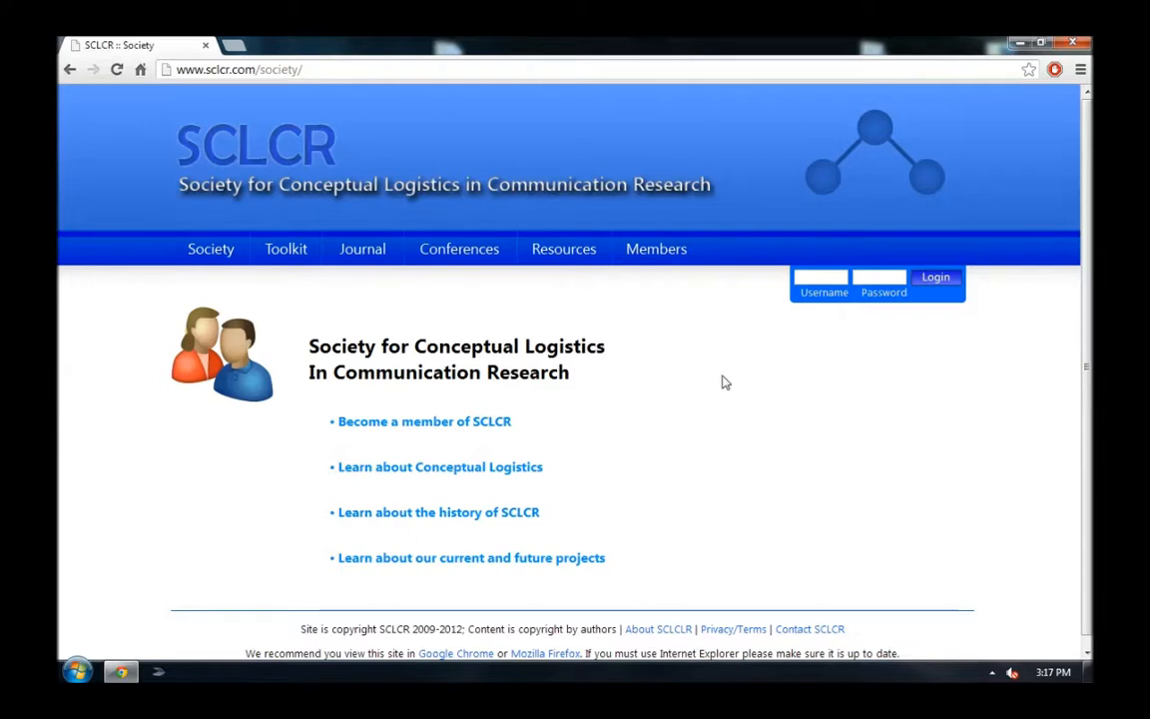
mouse_move(779, 327)
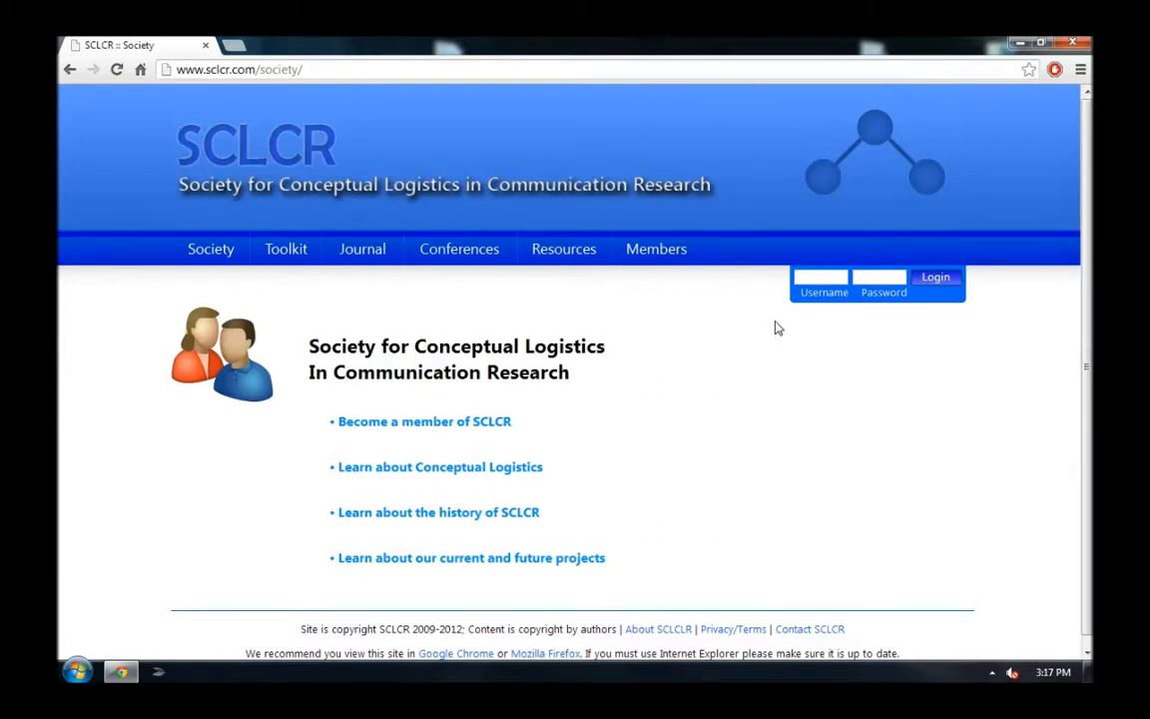
mouse_move(787, 315)
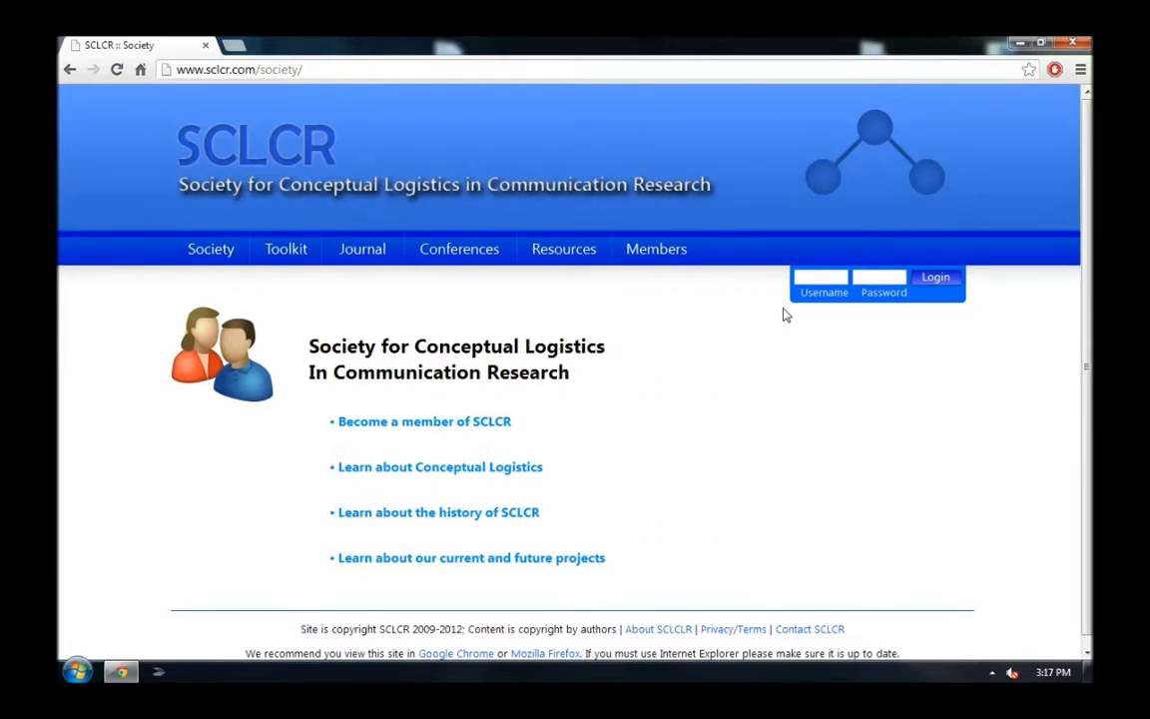
left_click(821, 276)
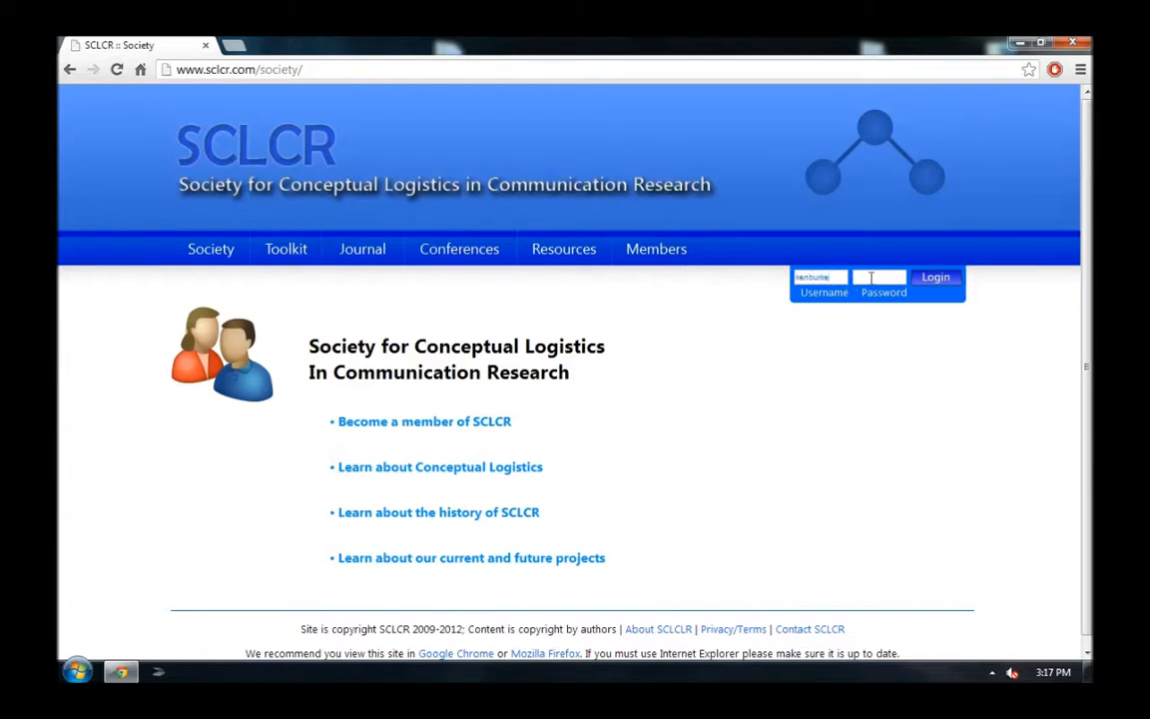
type("-")
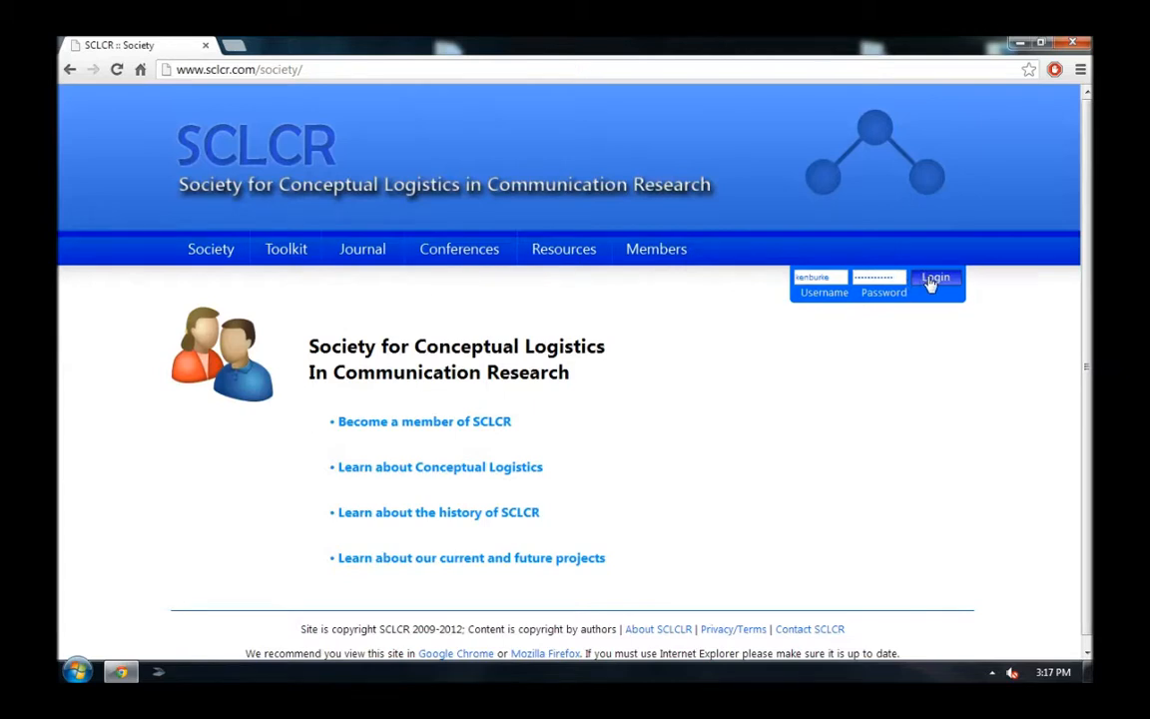
left_click(934, 277)
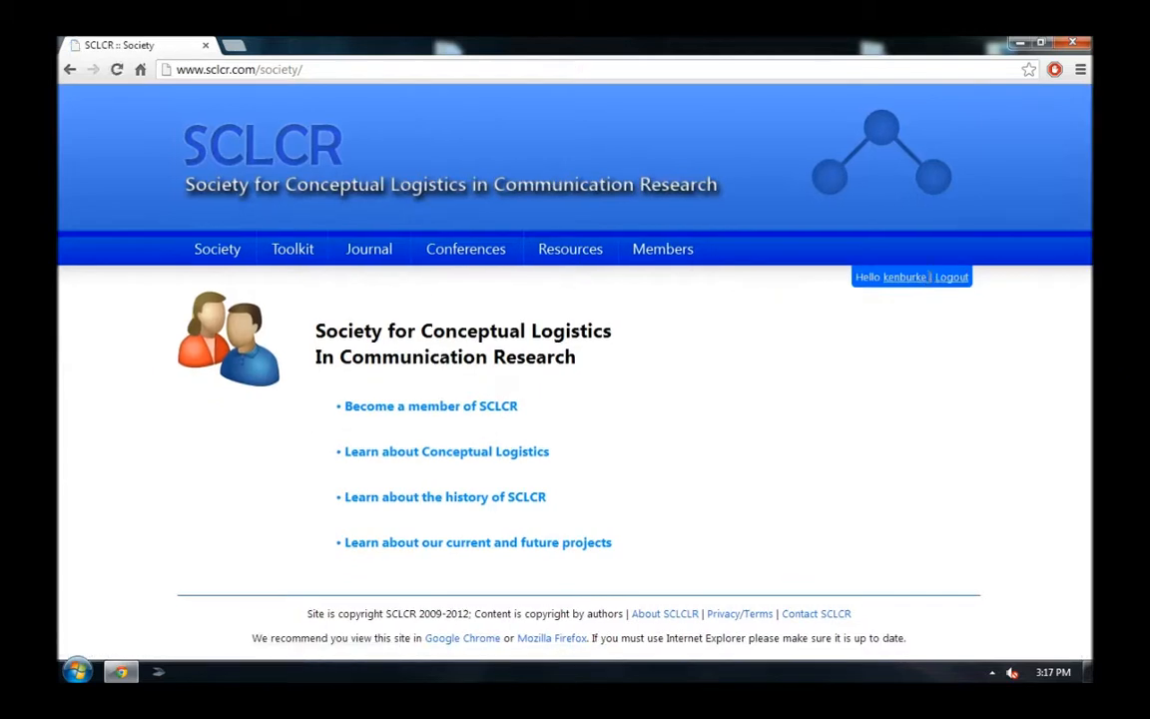
mouse_move(922, 336)
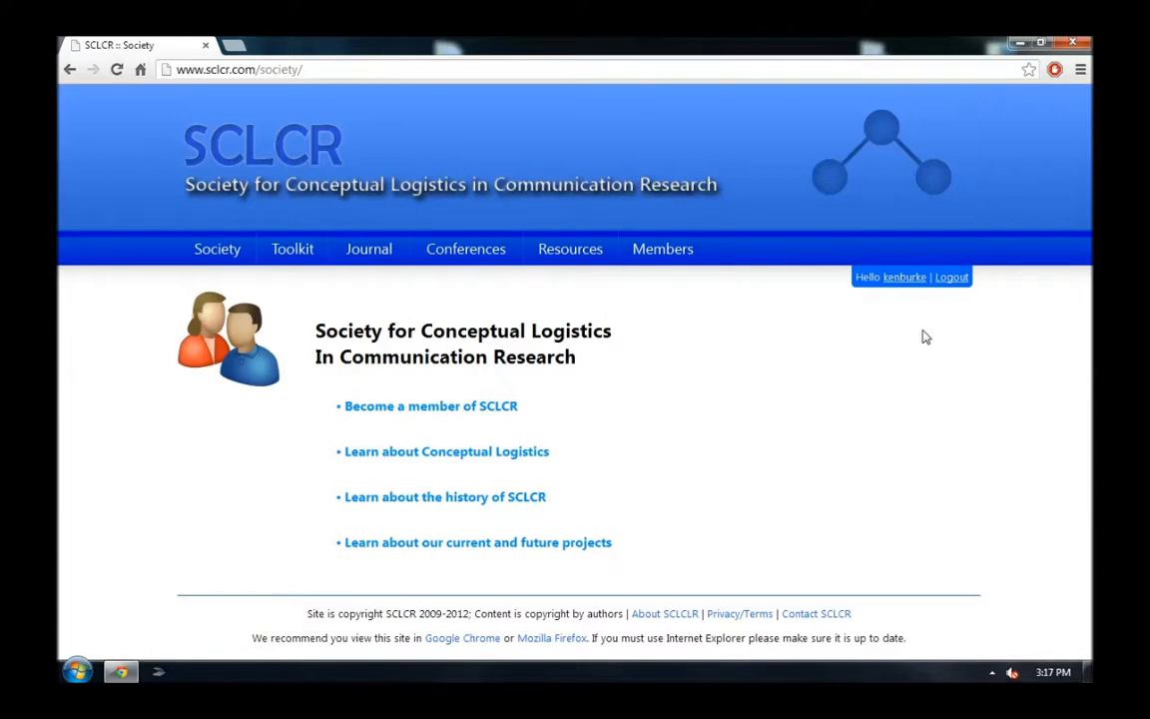
mouse_move(775, 363)
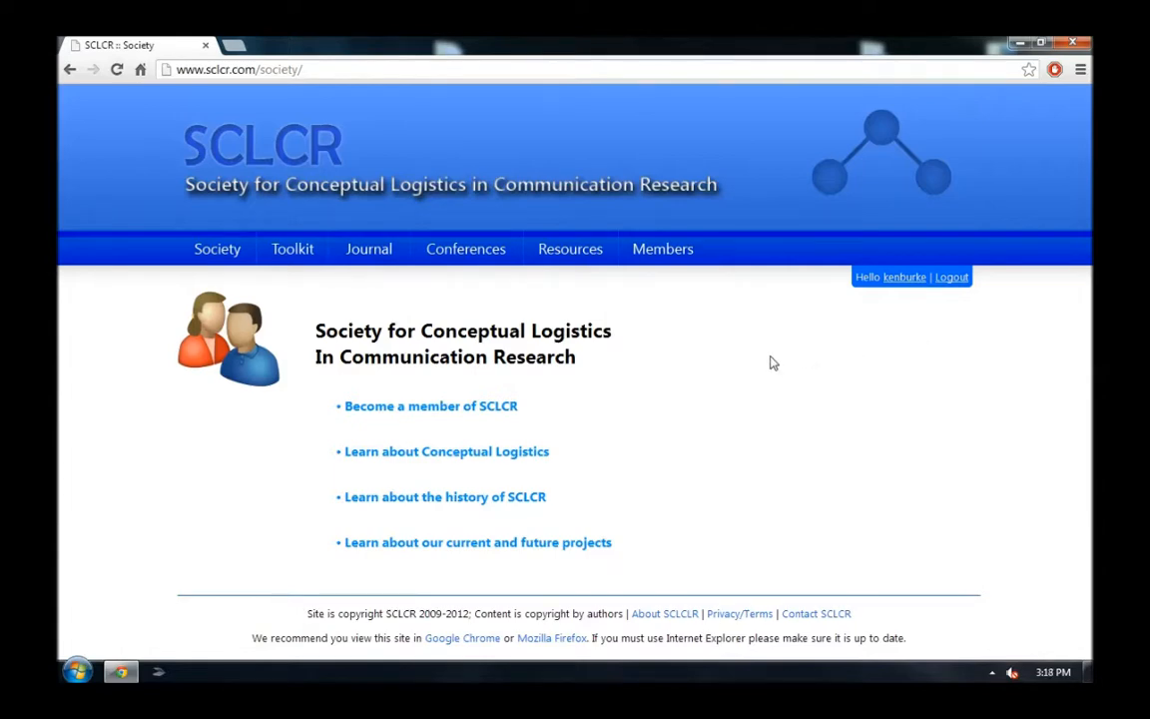
mouse_move(284, 160)
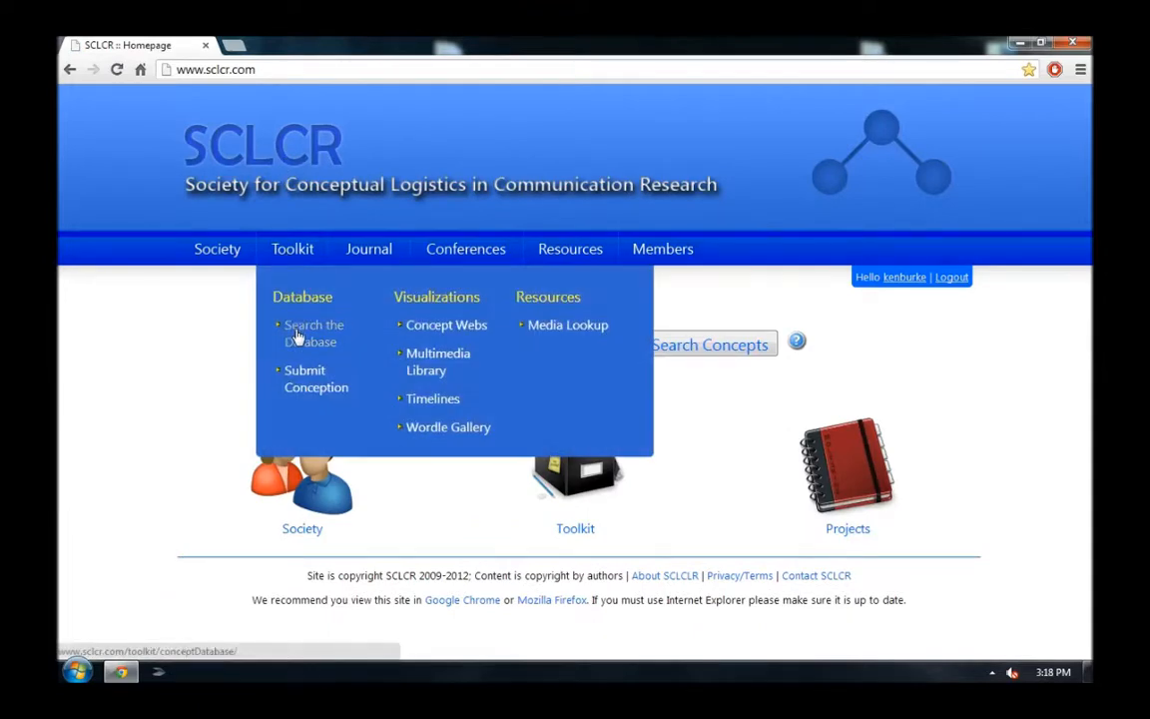
Go to the Concept Database search page from the Toolkit menu.
left_click(314, 332)
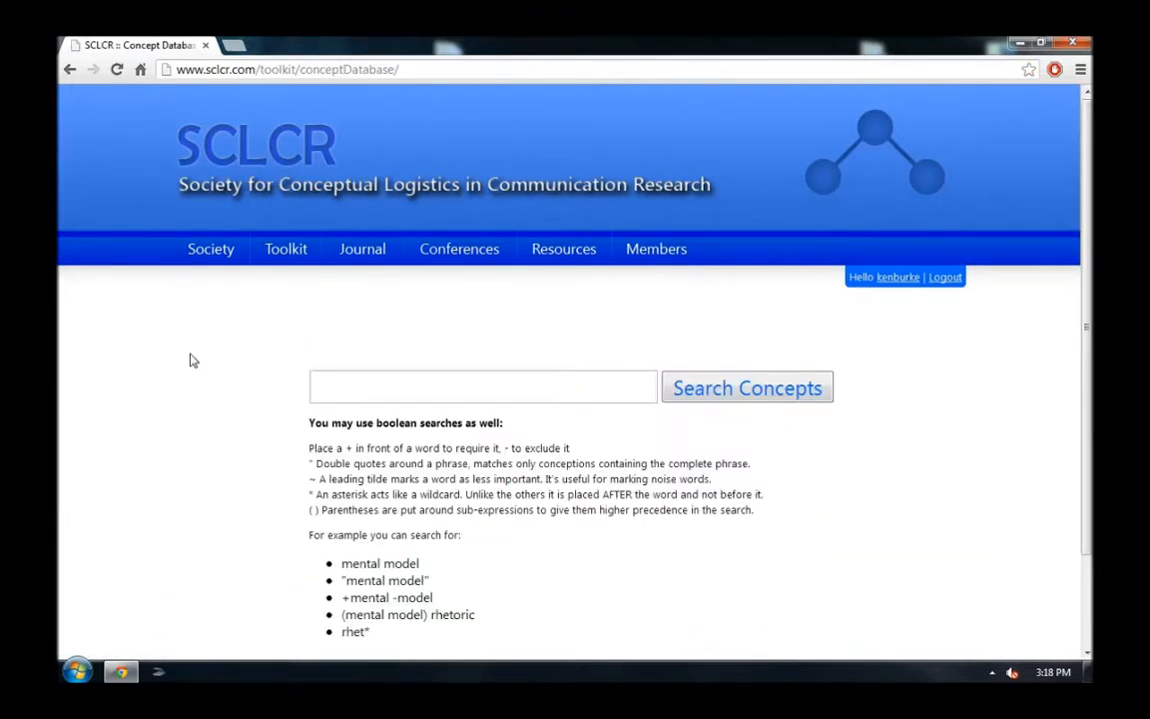